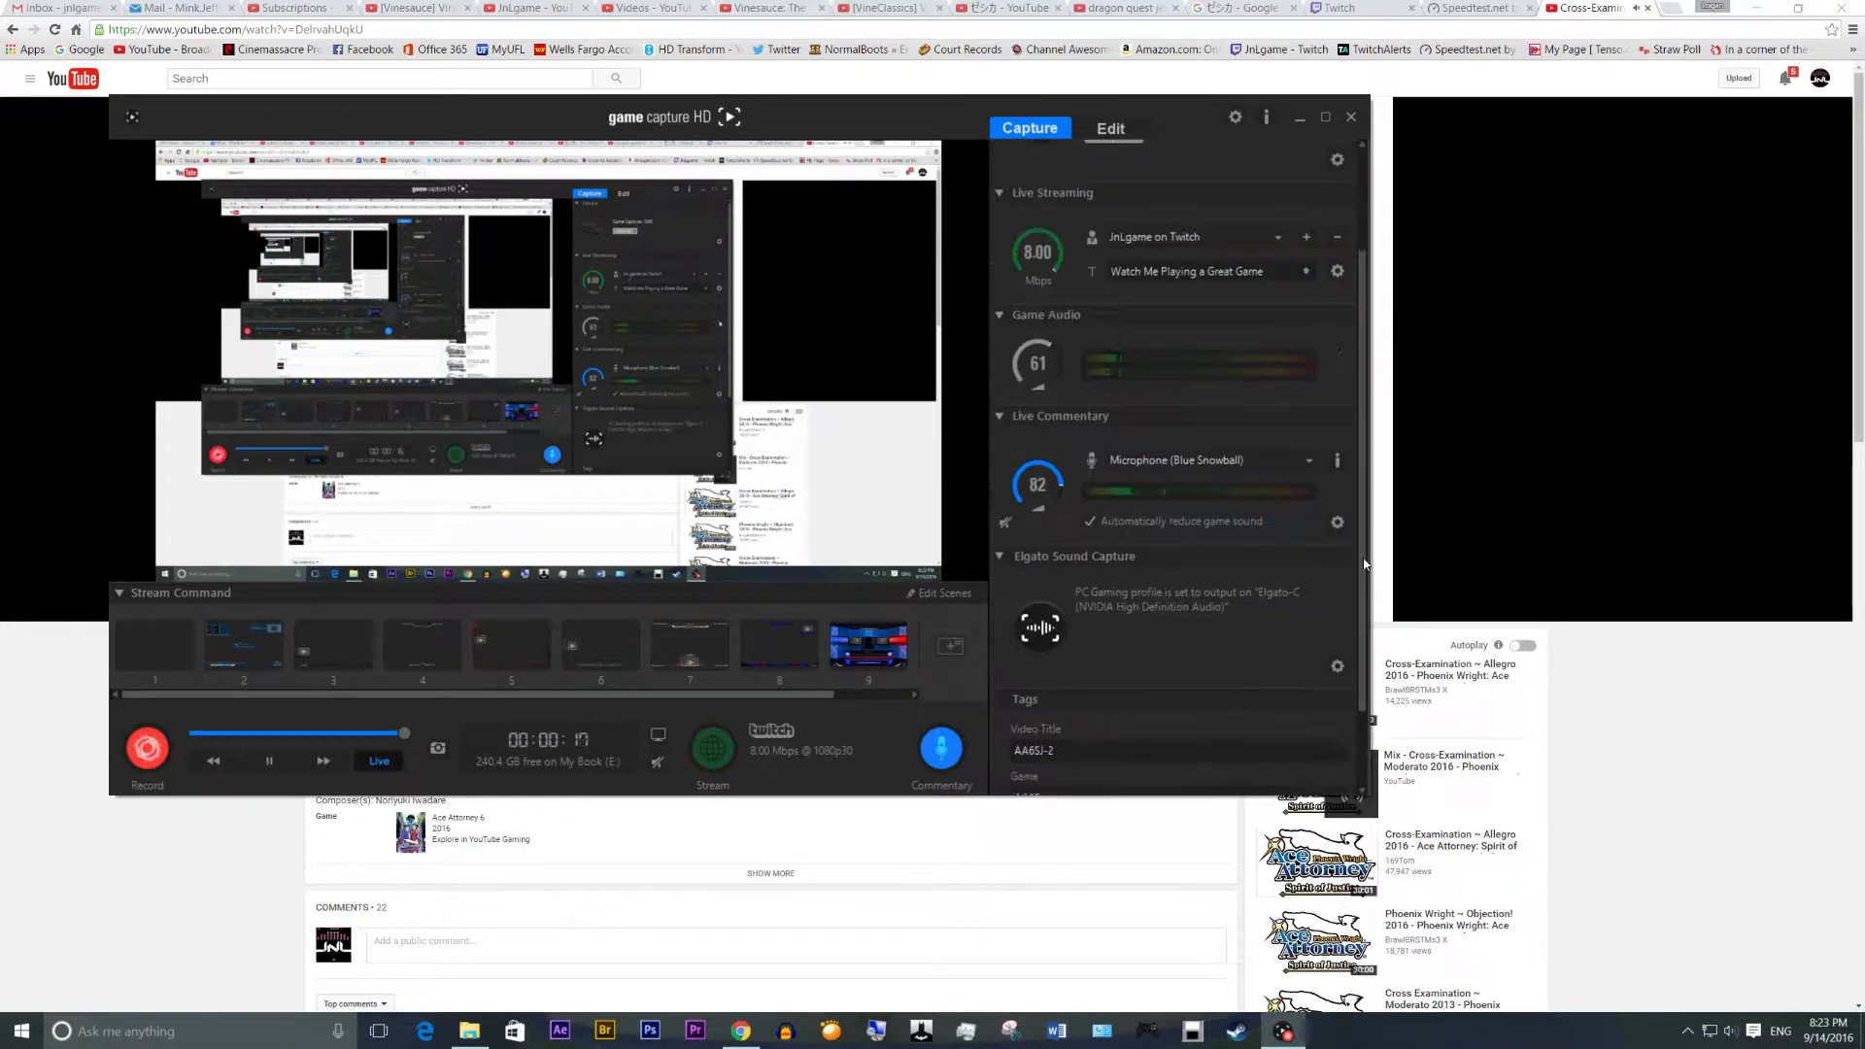
Scroll the capture panel and start the 8 Mbps 1080p30 live stream to Twitch.
{"action": "scroll", "scroll_direction": "down", "scroll_amount": 3}
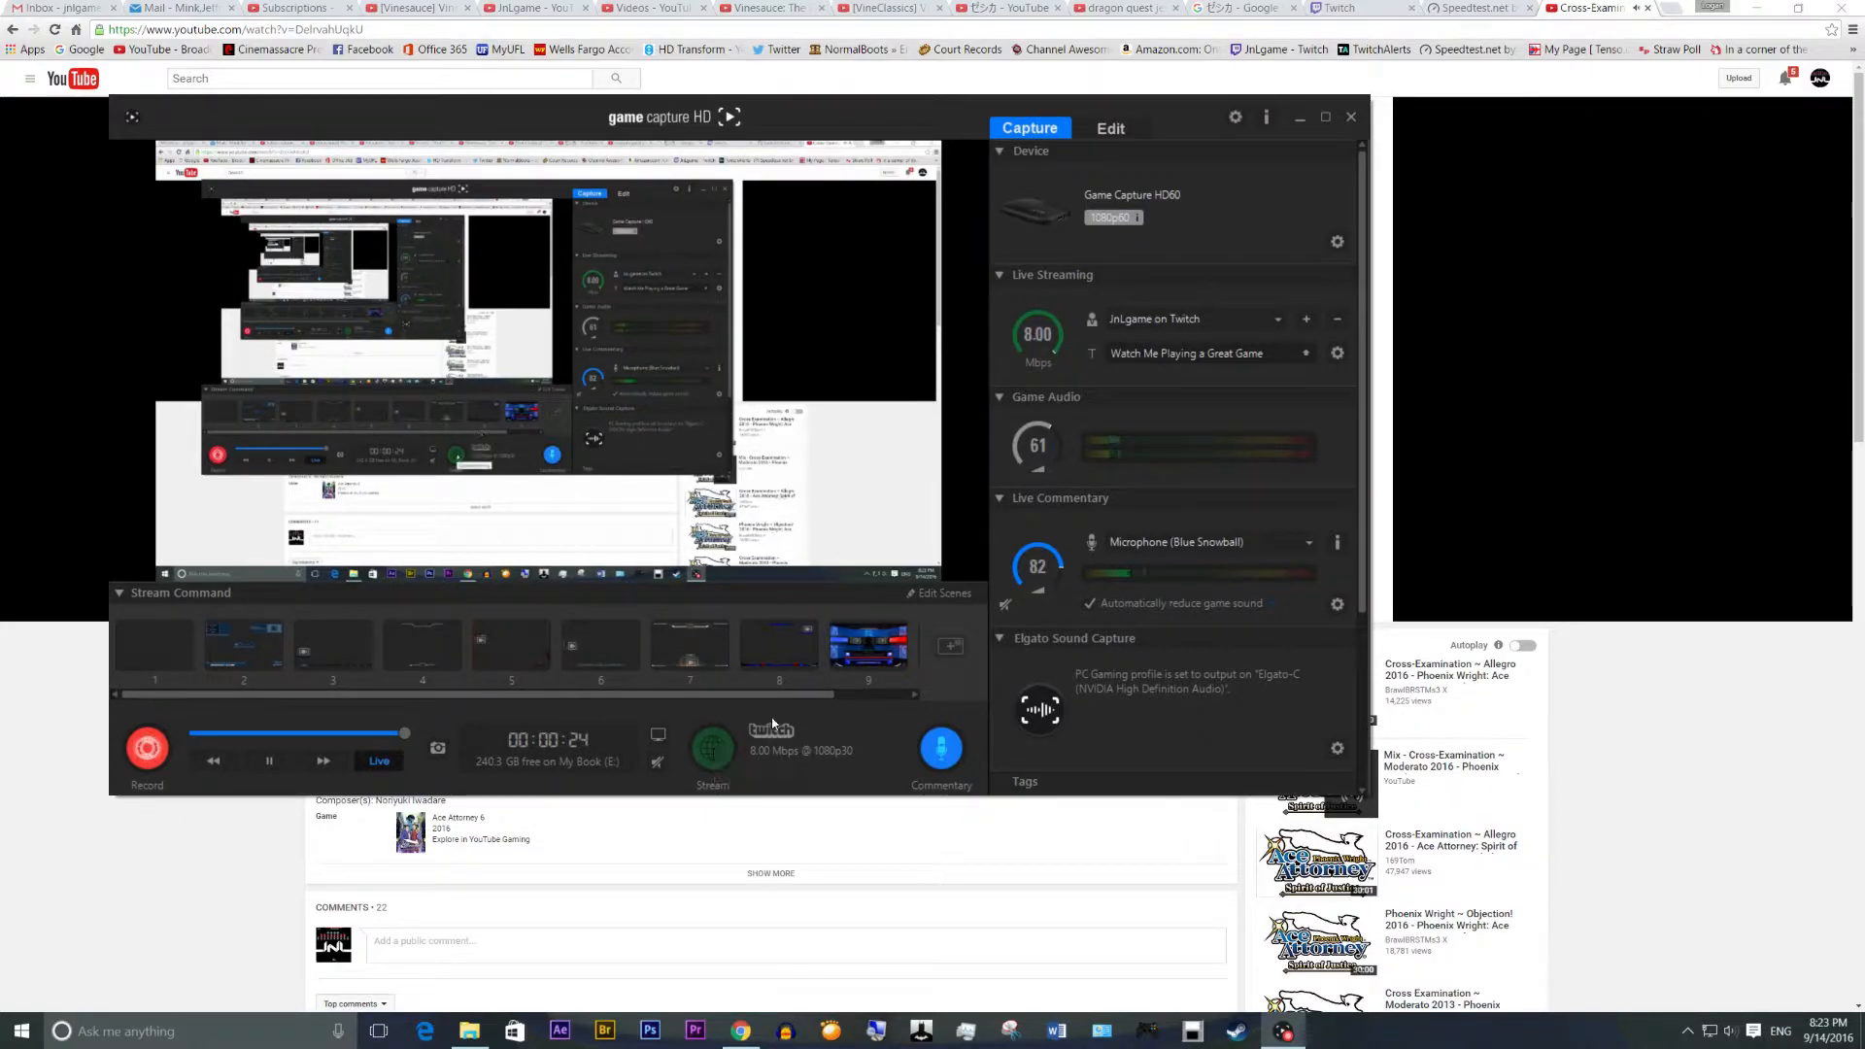
{"action": "left_click", "coordinate": [710, 747]}
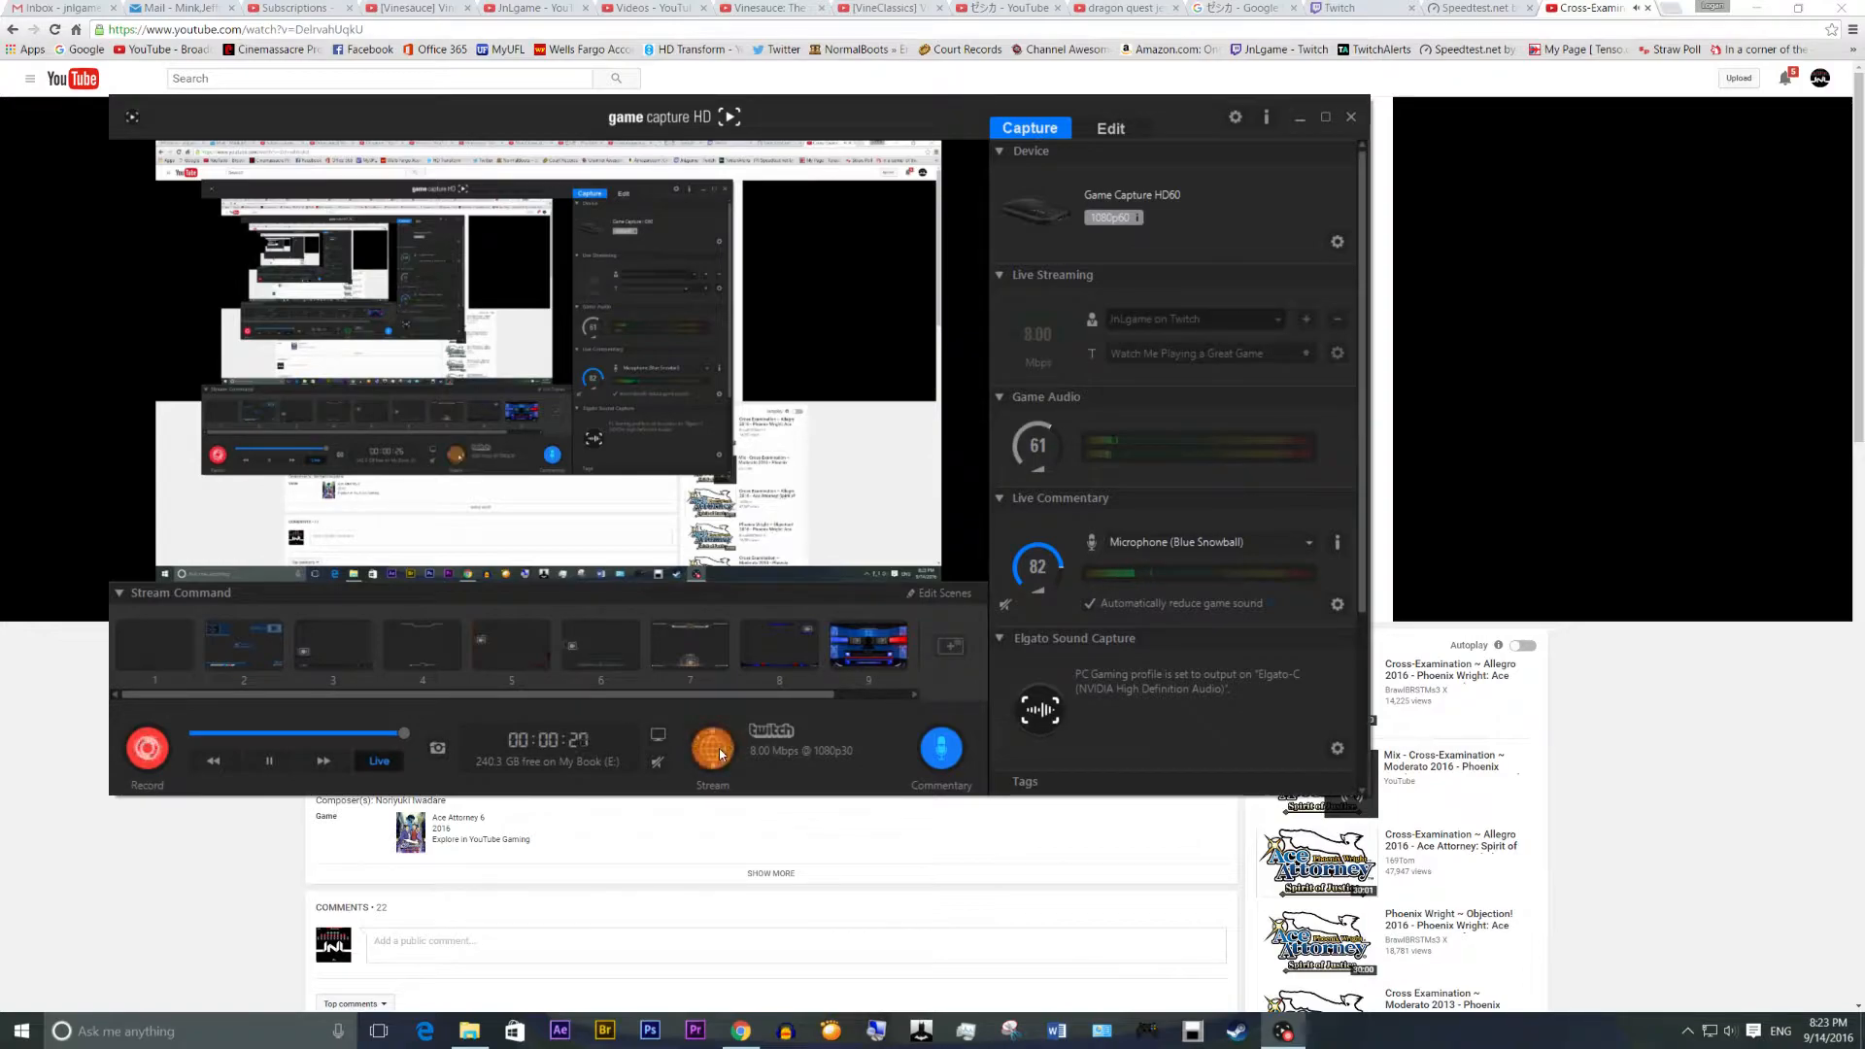
Log in to Twitch as 'Jnl' with the password and tick the not-a-robot check.
{"action": "left_click", "coordinate": [711, 747]}
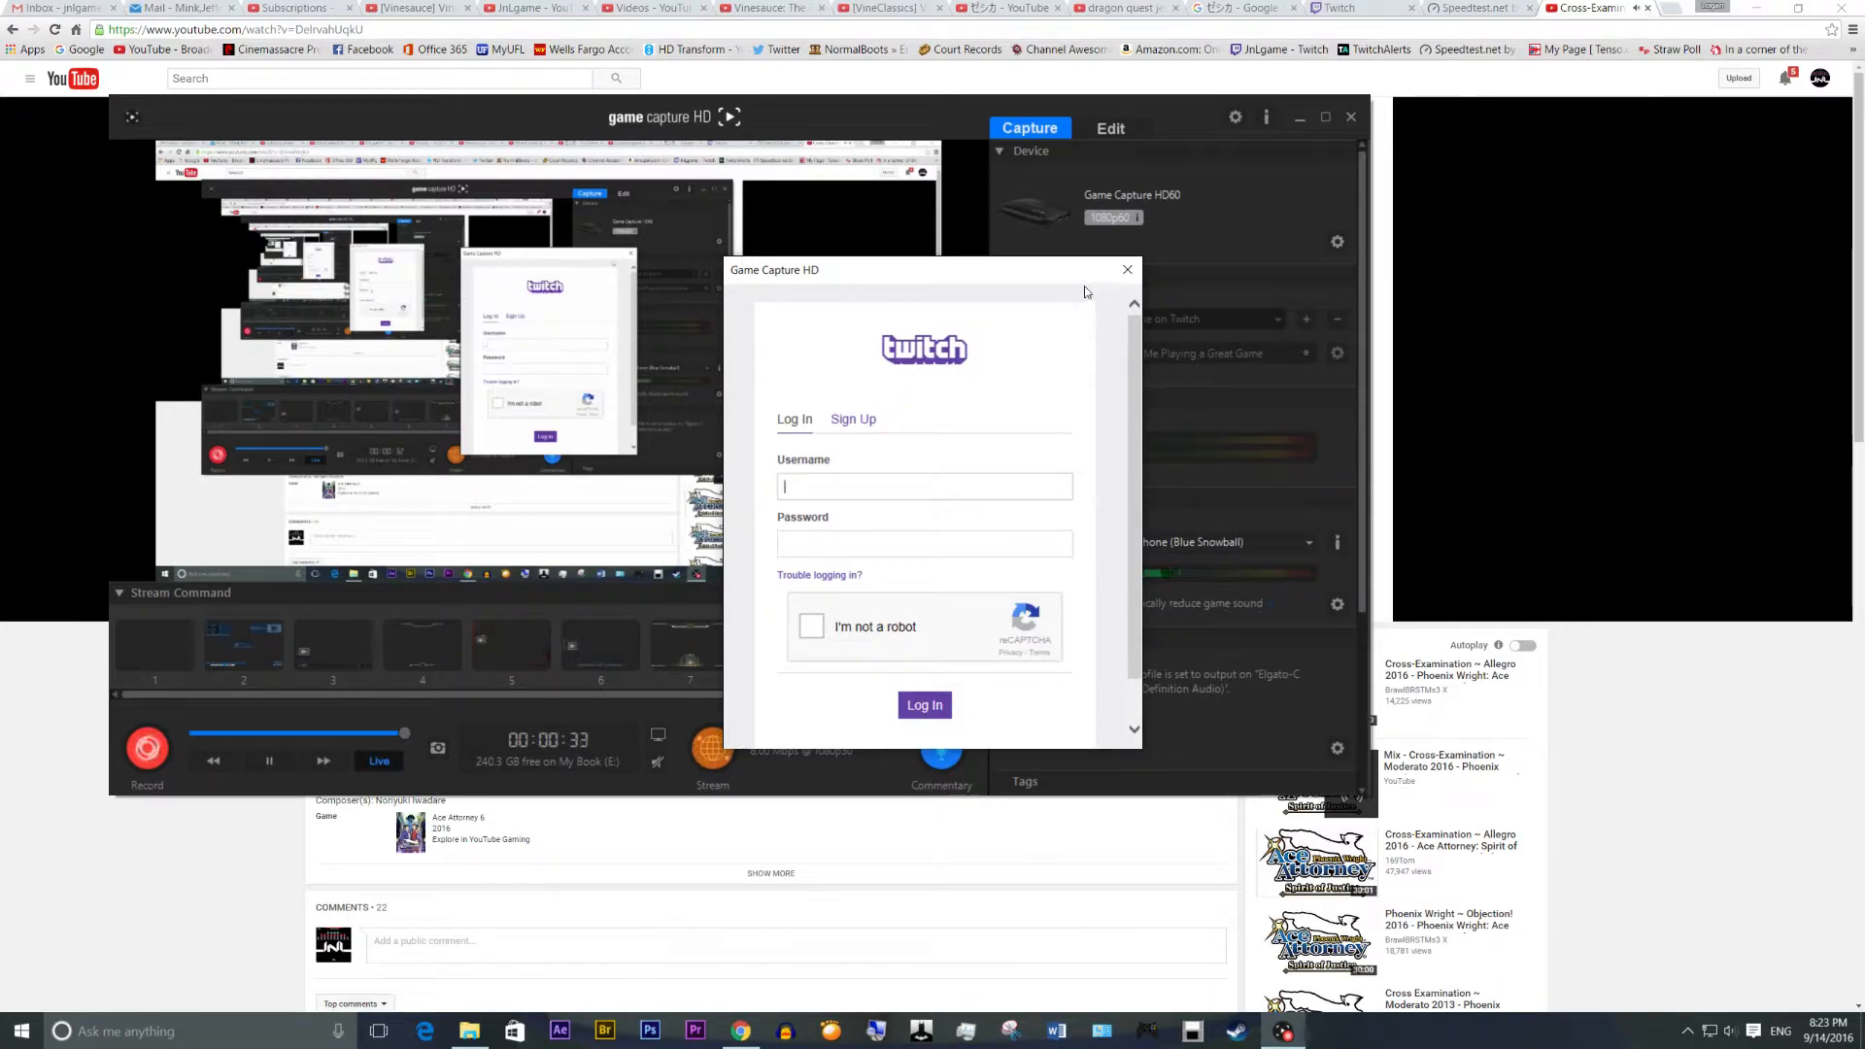
{"action": "type", "text": "Jnl"}
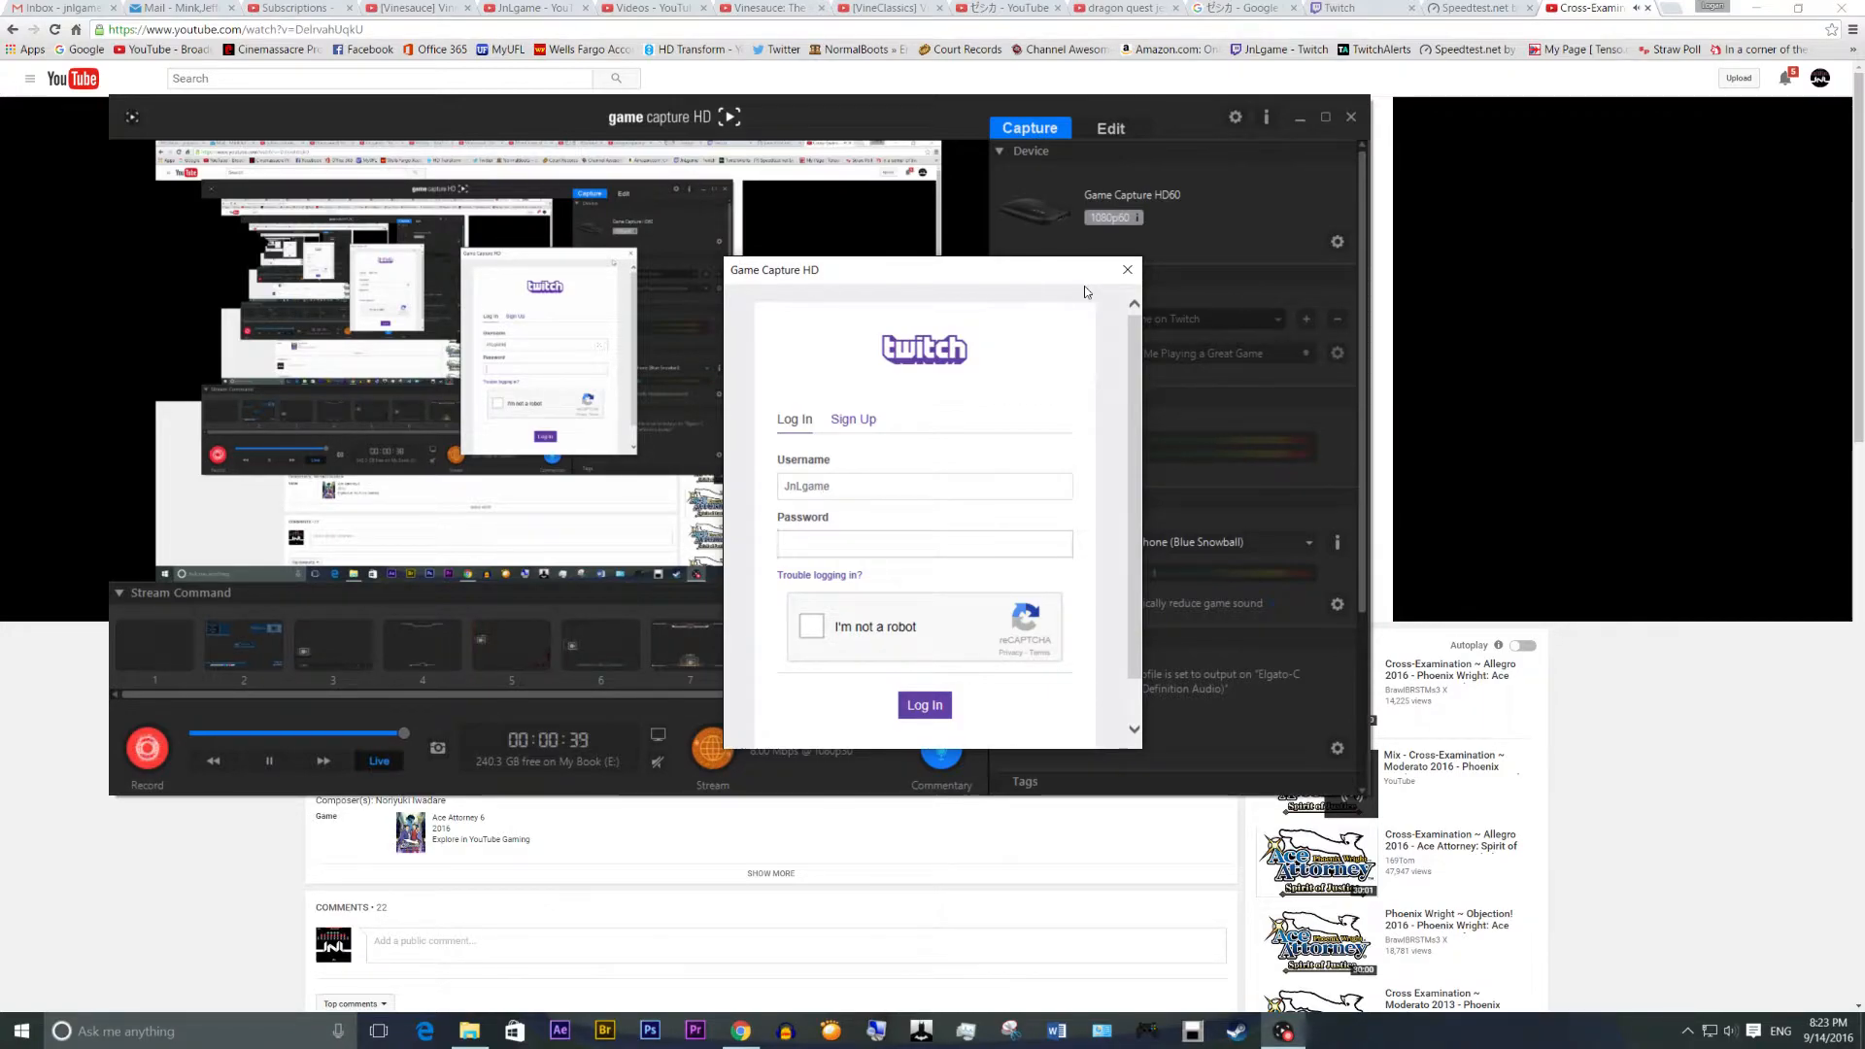
{"action": "type", "text": "••••"}
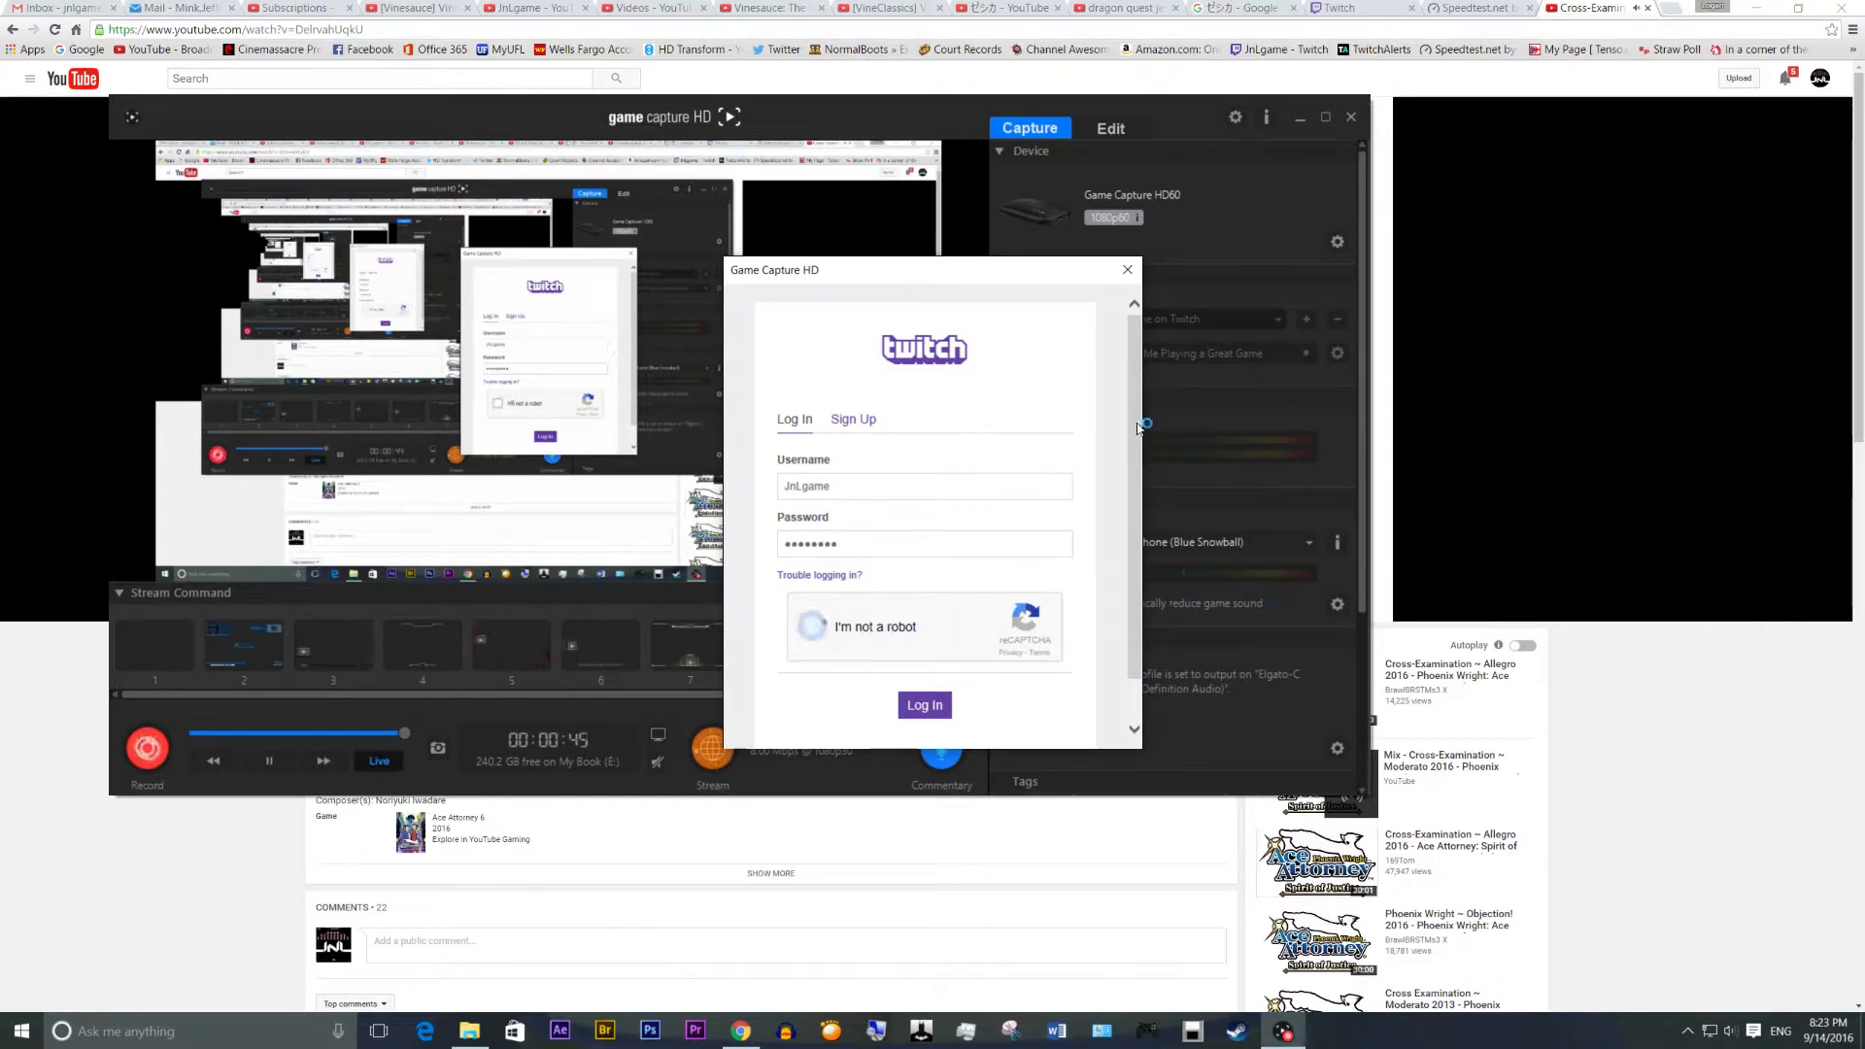
{"action": "left_click", "coordinate": [811, 626]}
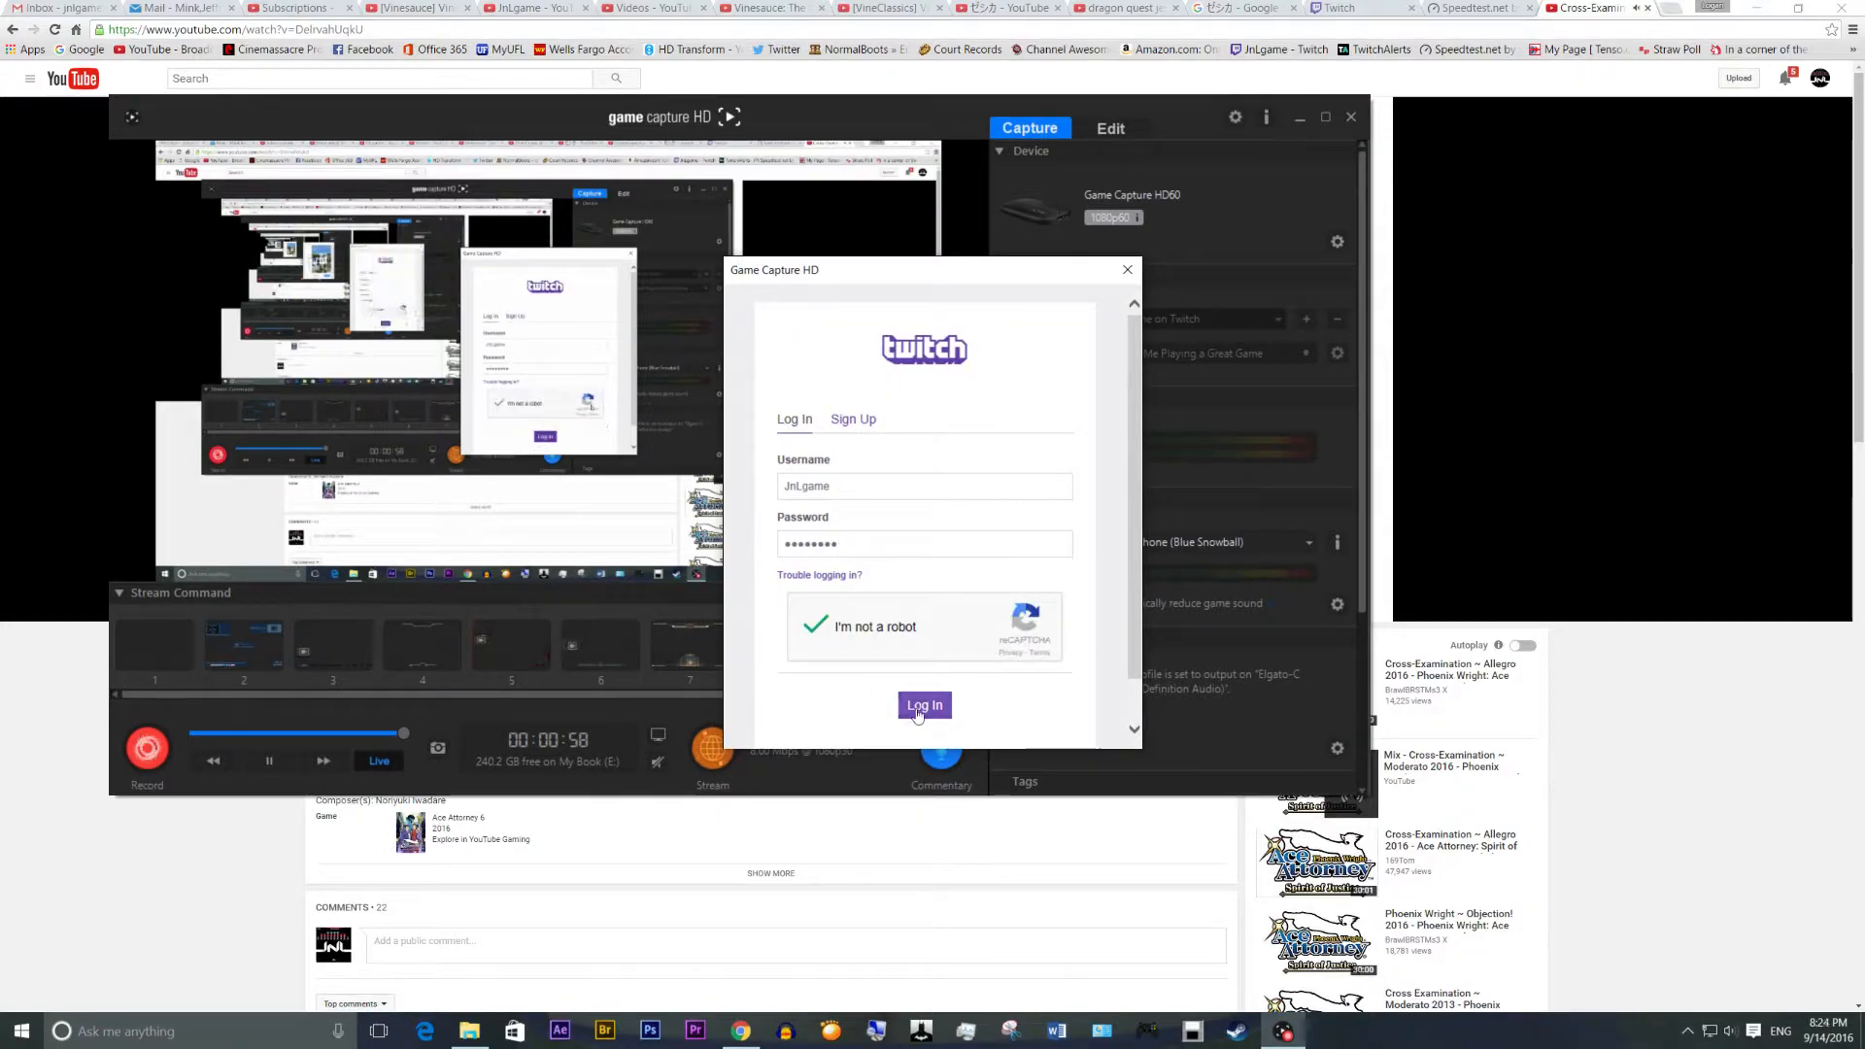
Submit the Twitch login and dismiss the 'Streaming server did not respond (Error 404)' dialog.
{"action": "left_click", "coordinate": [923, 705]}
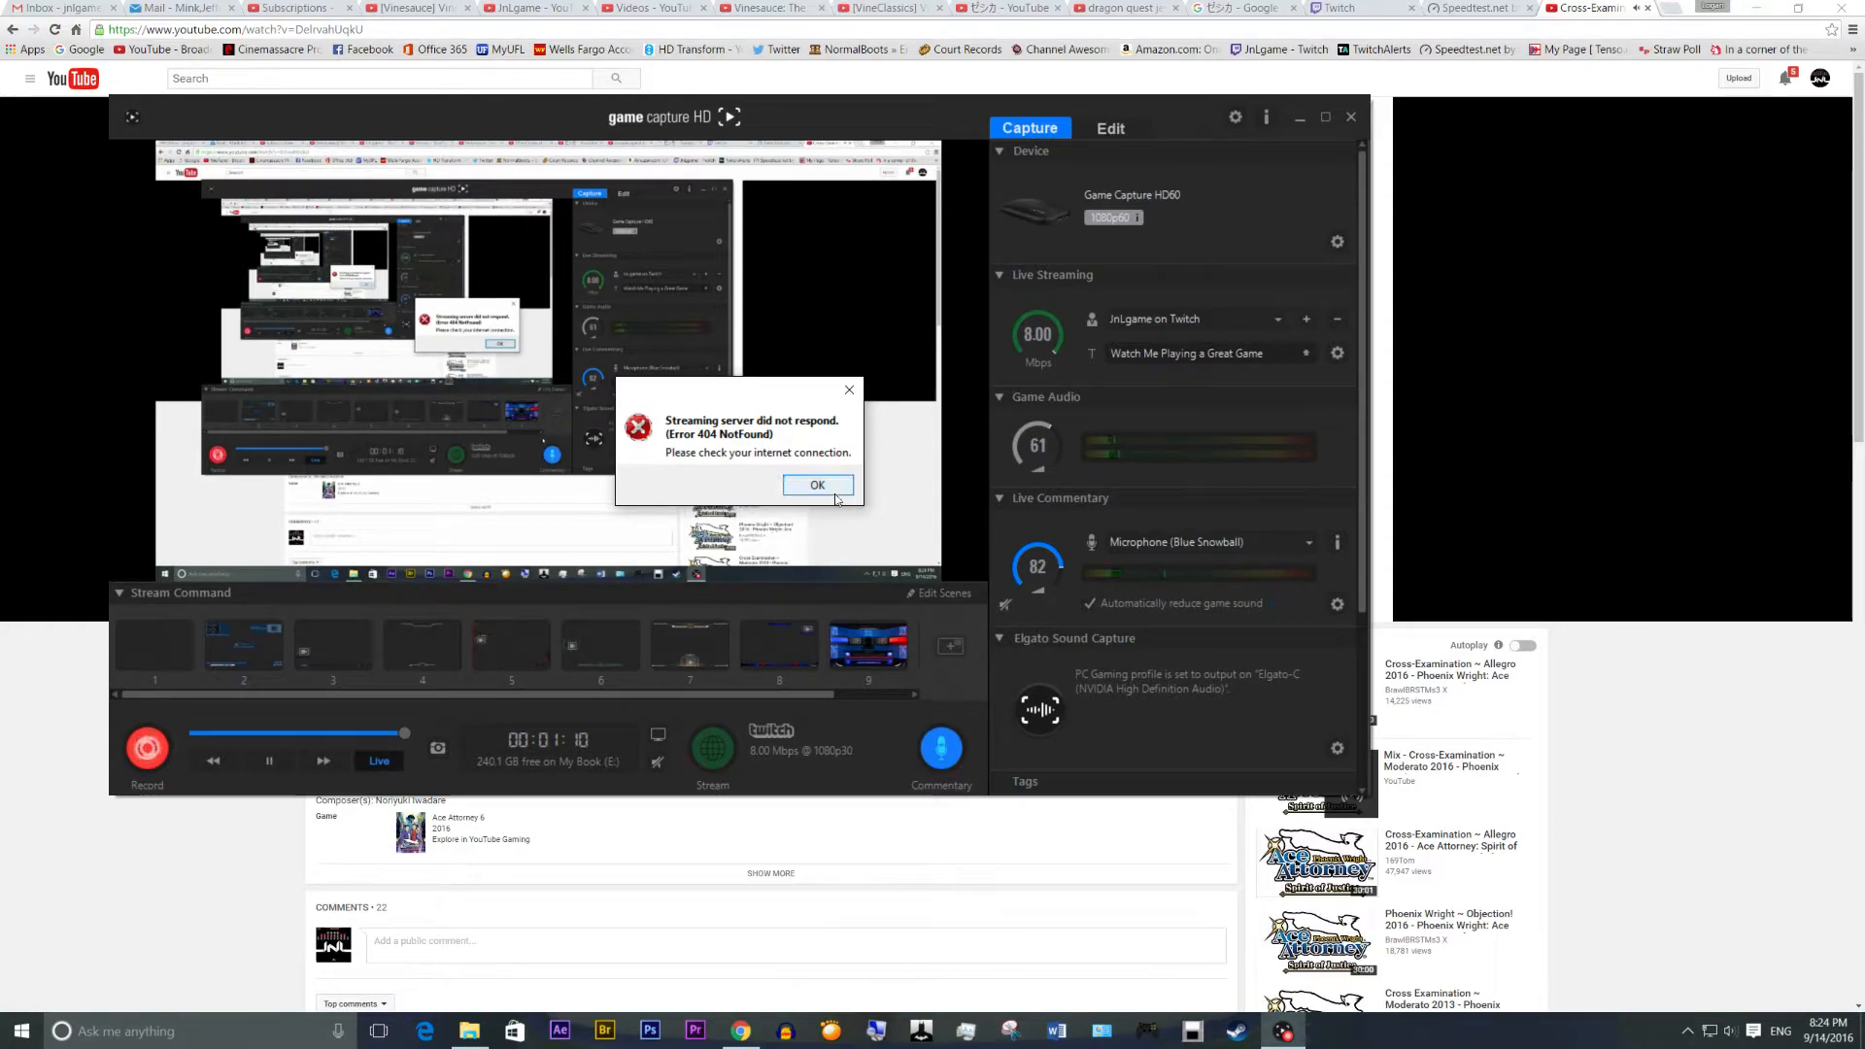
{"action": "left_click", "coordinate": [815, 485]}
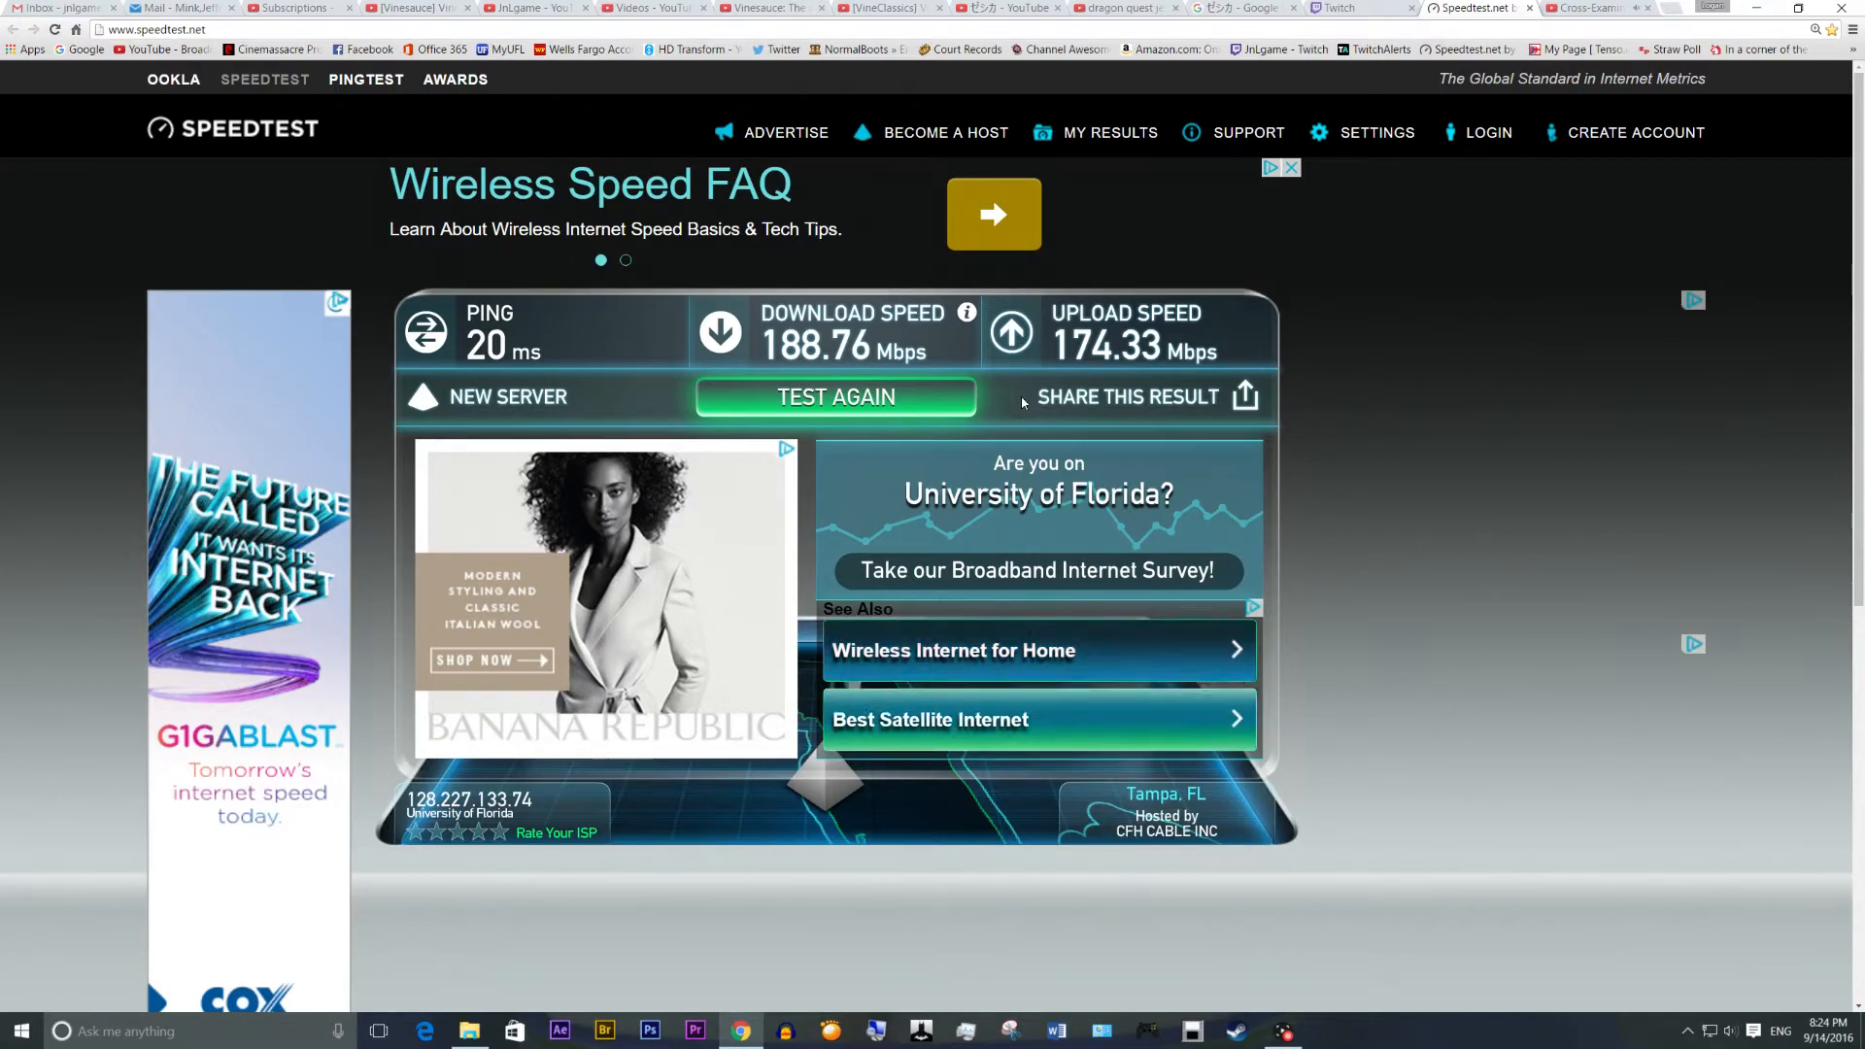
{"action": "mouse_move", "coordinate": [1362, 948]}
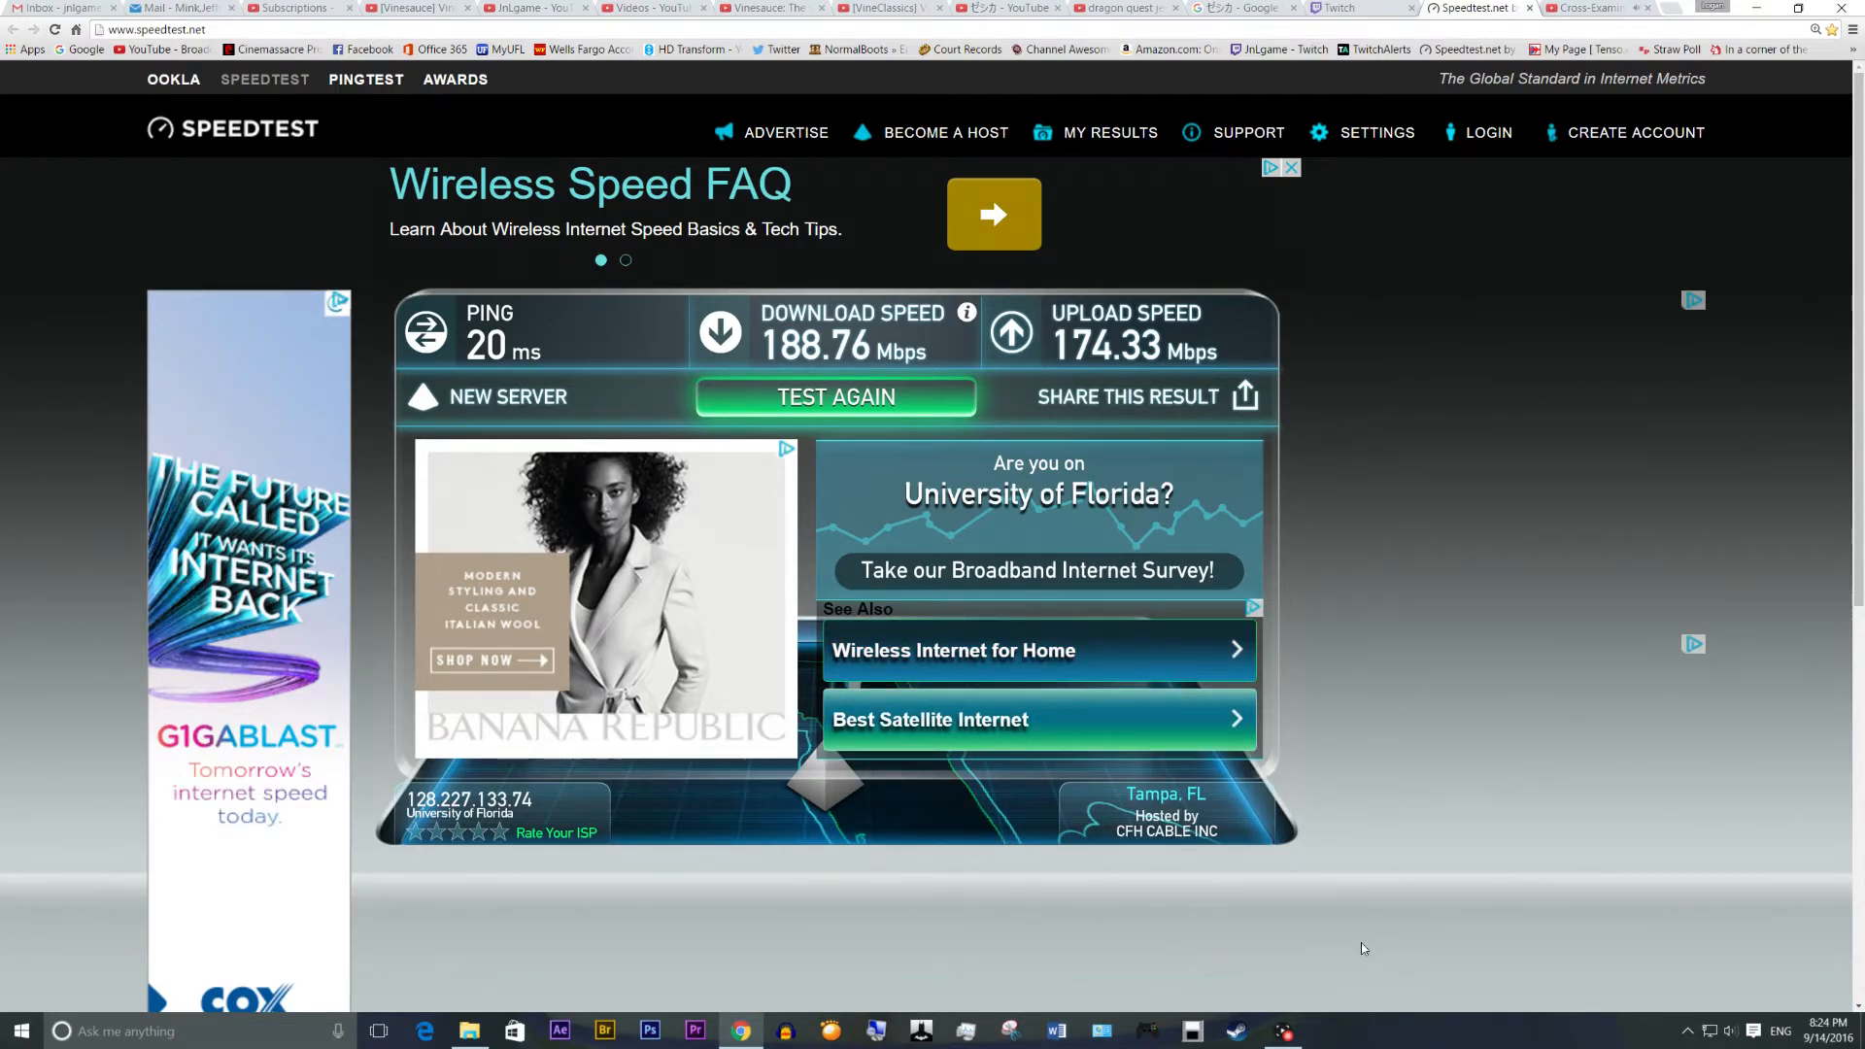
{"action": "left_click", "coordinate": [1335, 9]}
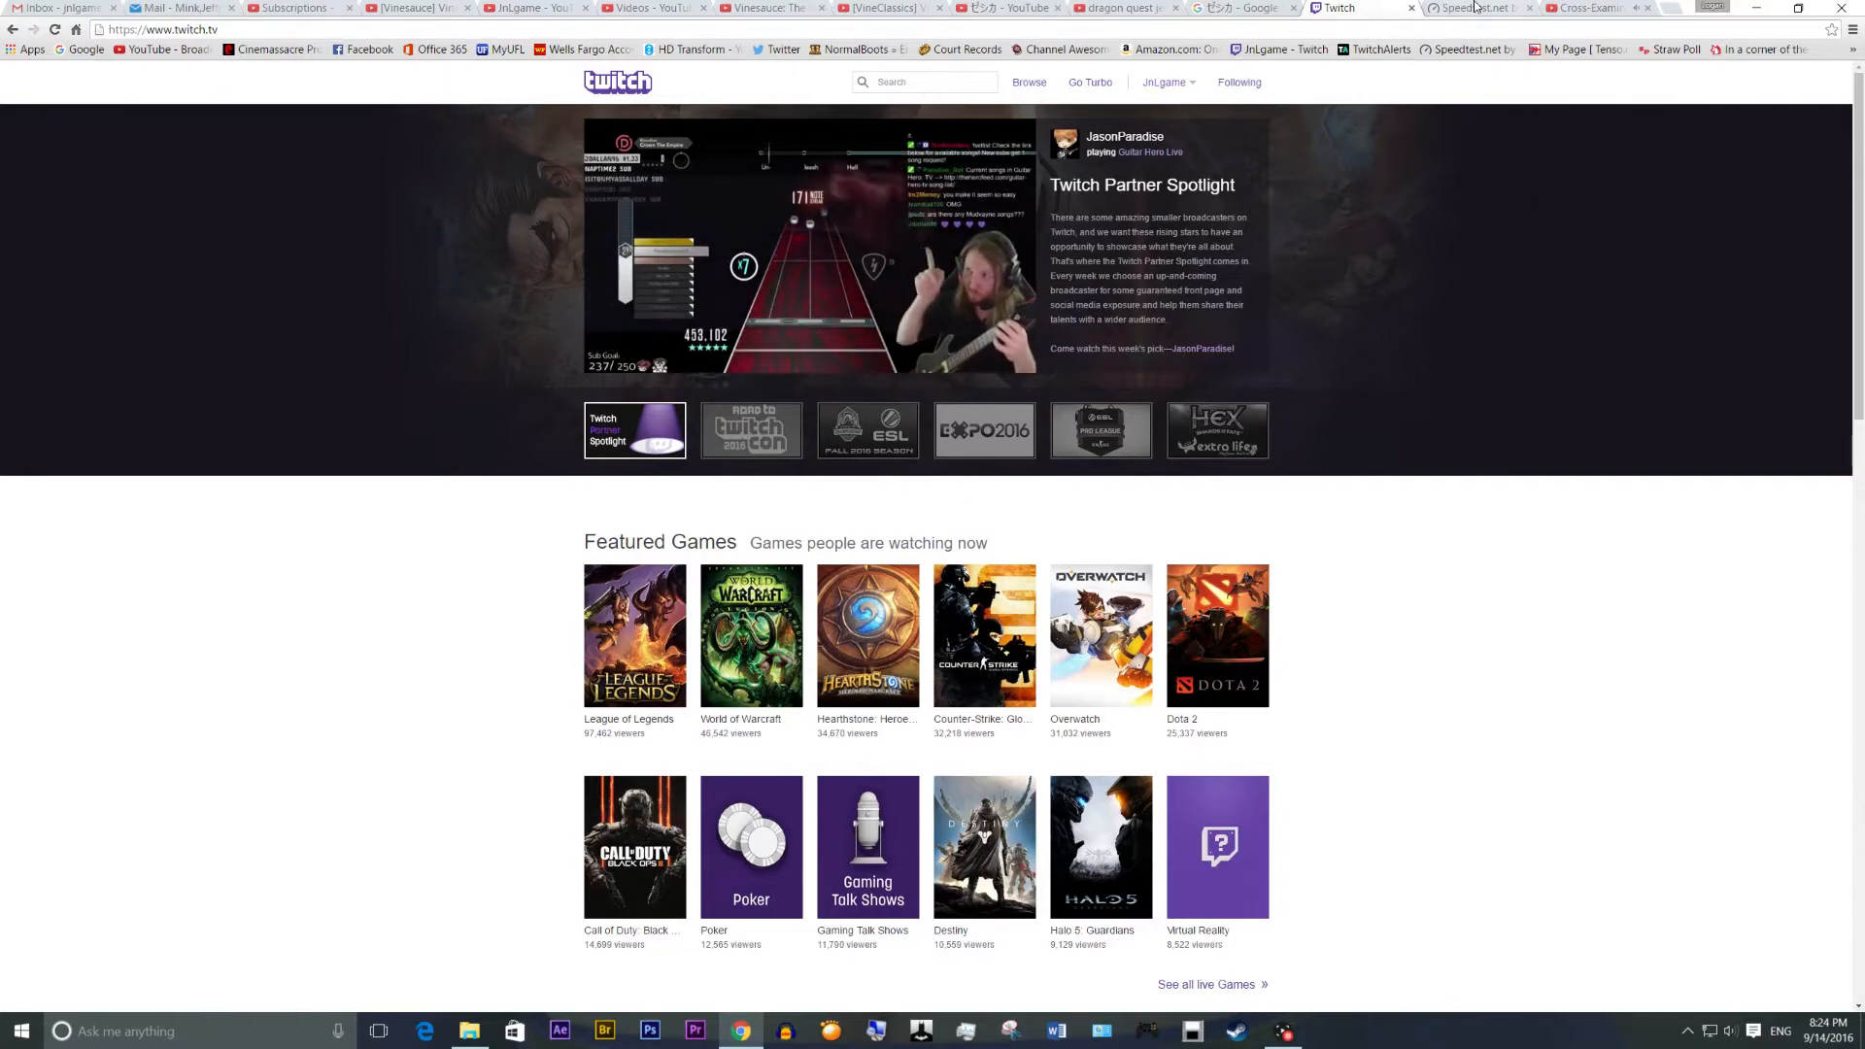
Return from the Twitch homepage to the Speedtest results with Game Capture HD in front.
{"action": "left_click", "coordinate": [1474, 8]}
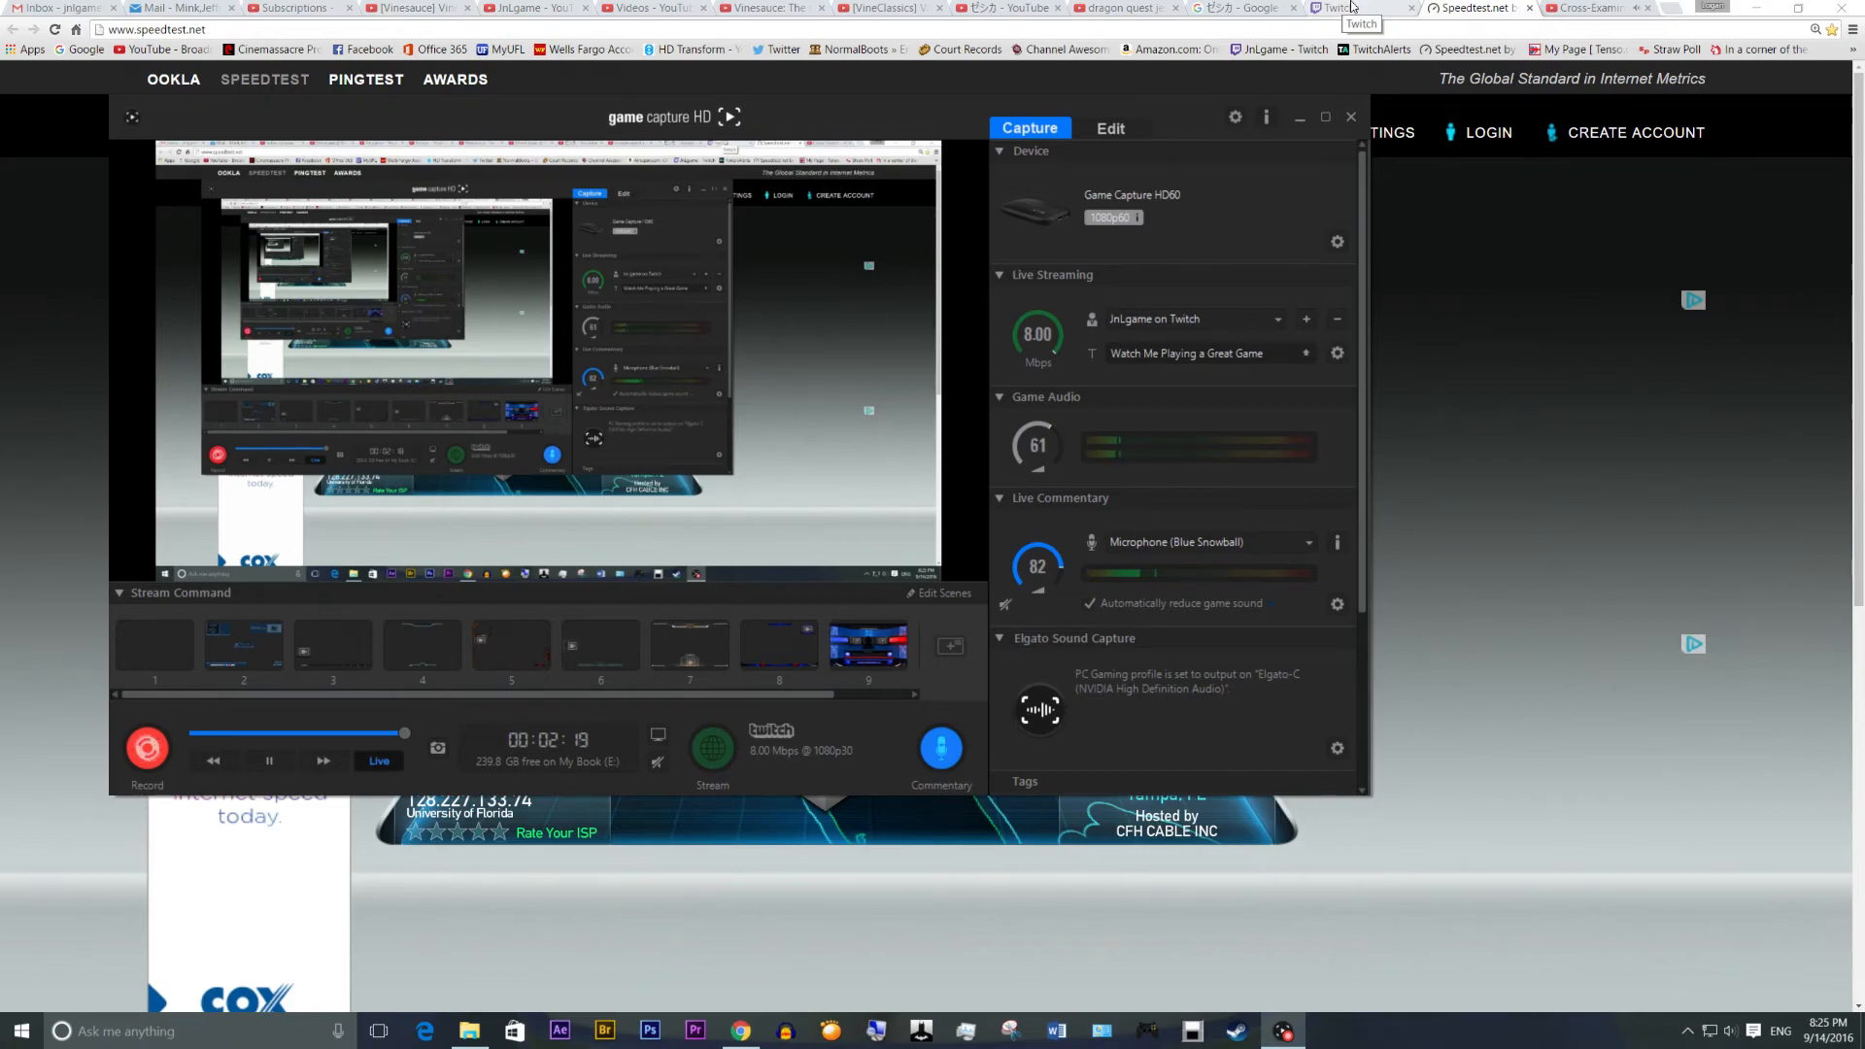
{"action": "left_click", "coordinate": [1344, 9]}
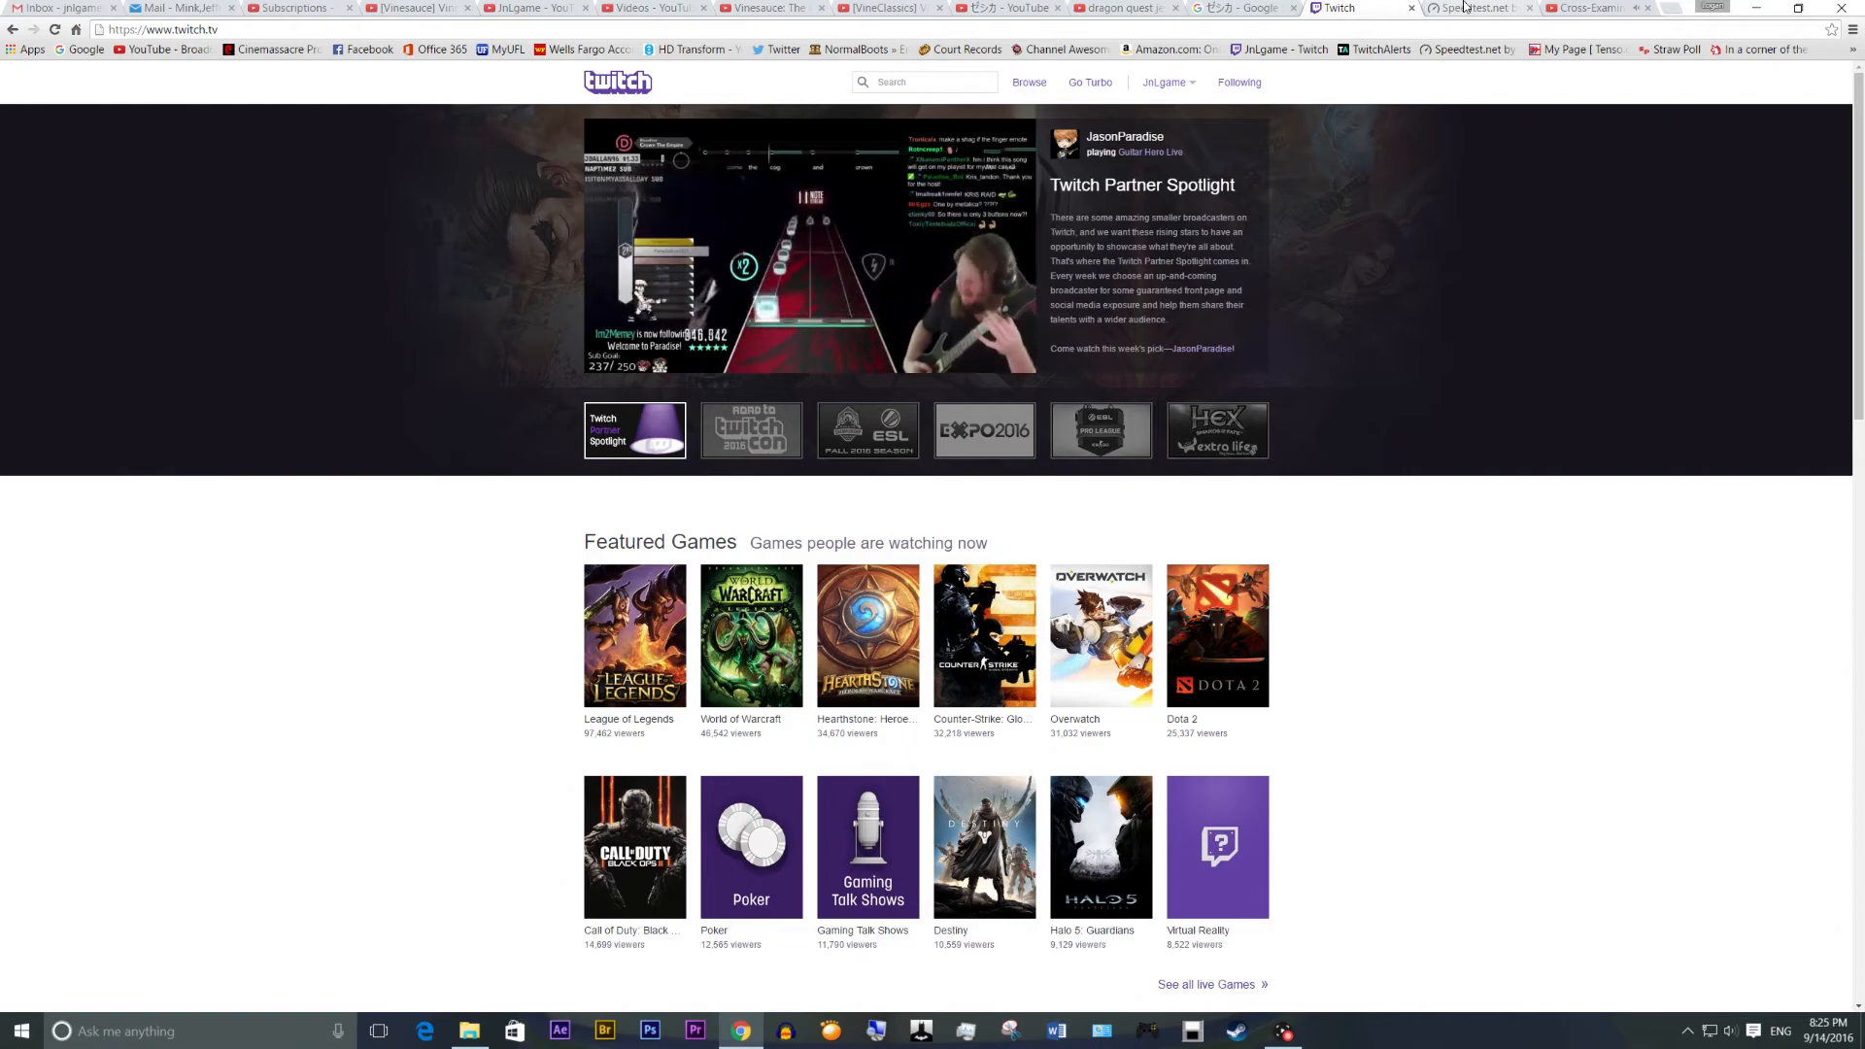
{"action": "left_click", "coordinate": [1457, 9]}
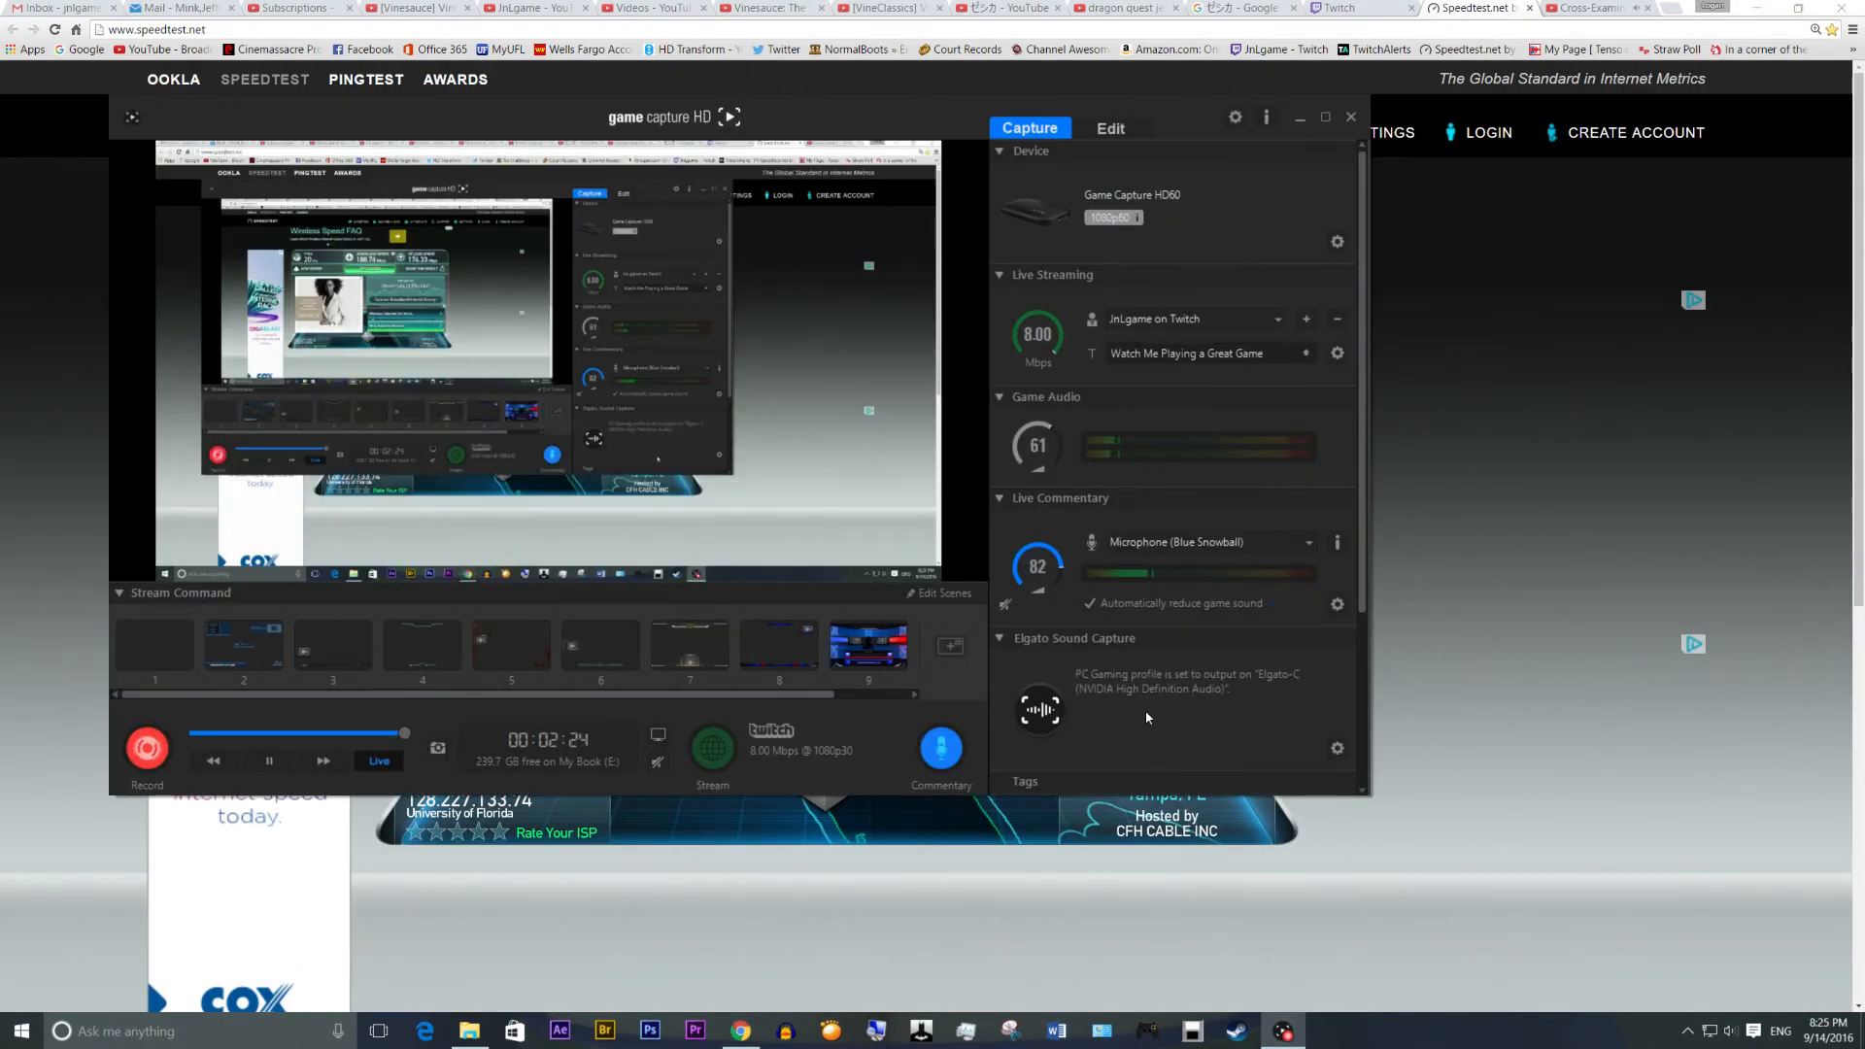